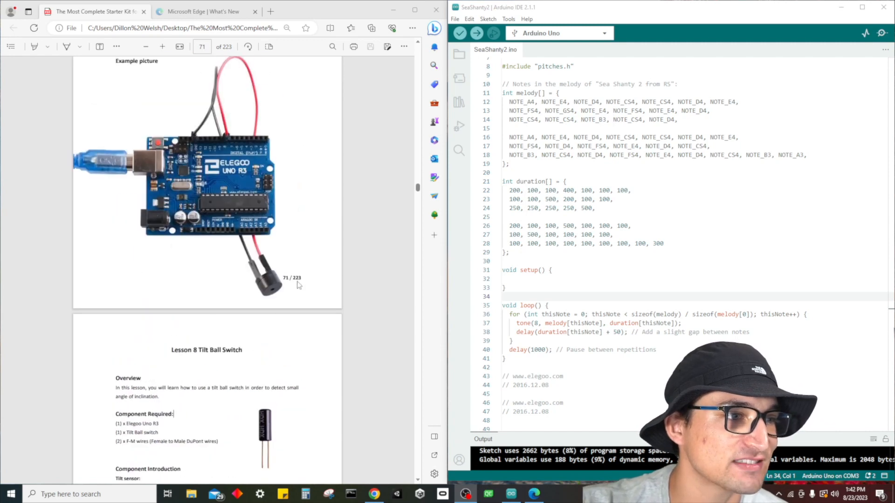
pyautogui.scroll(-3)
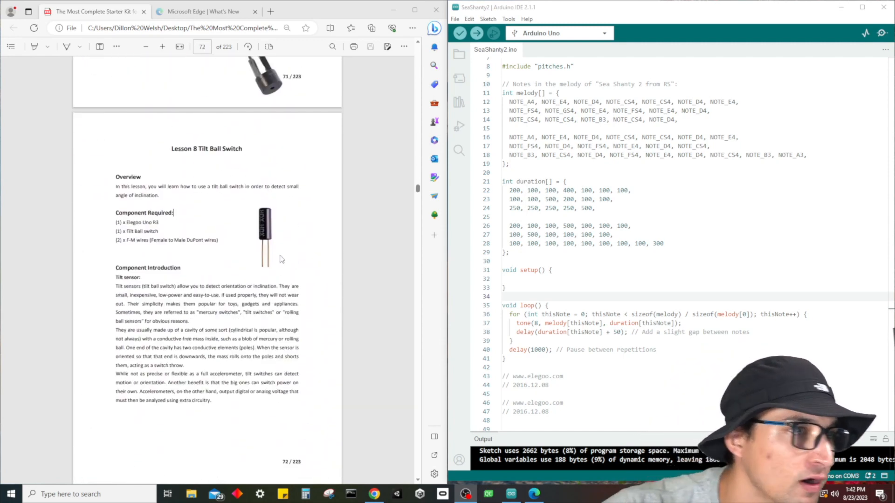